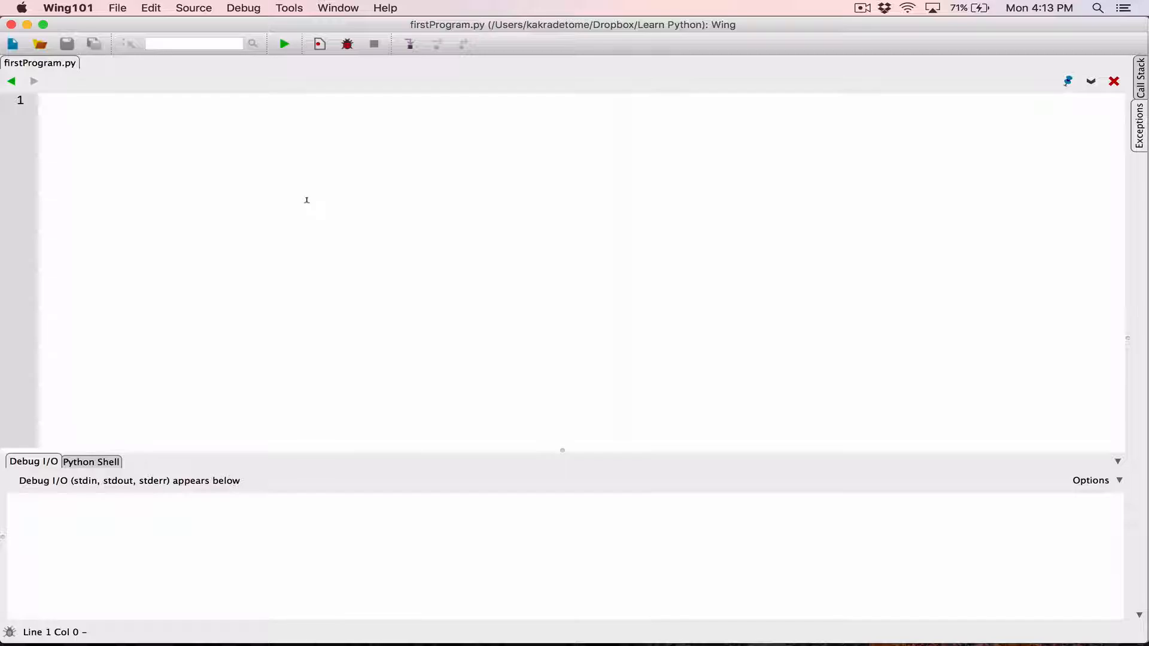
Write 'x = 12' and 'y = 15' on the first two lines of firstProgram.py.
left_click(44, 100)
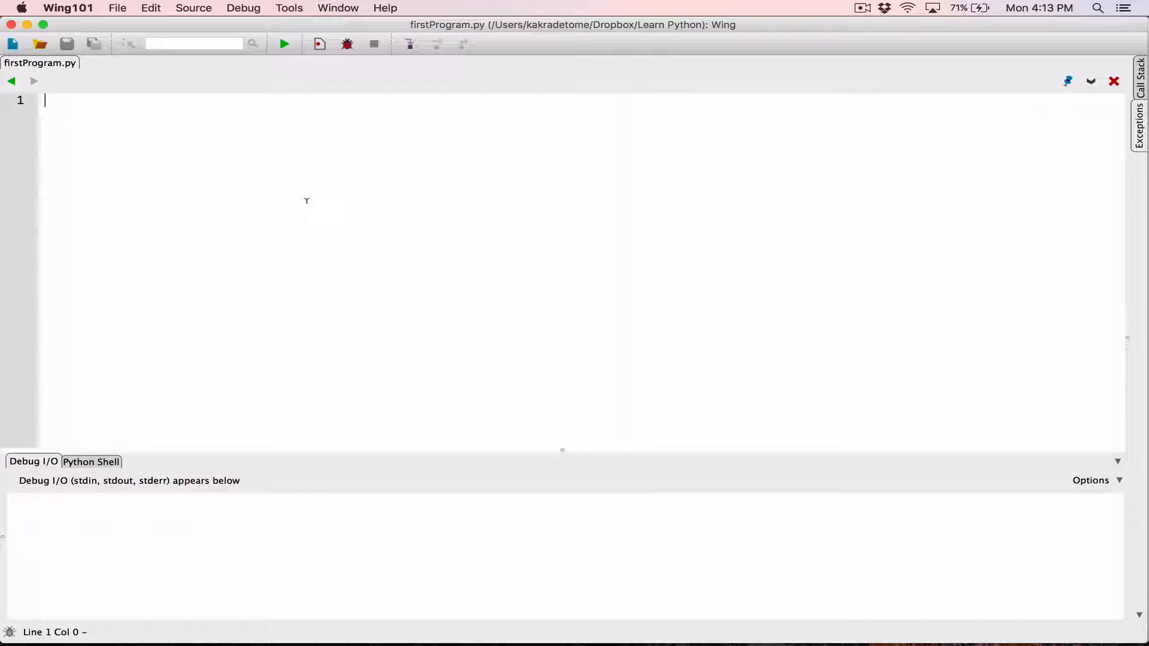
type("x =")
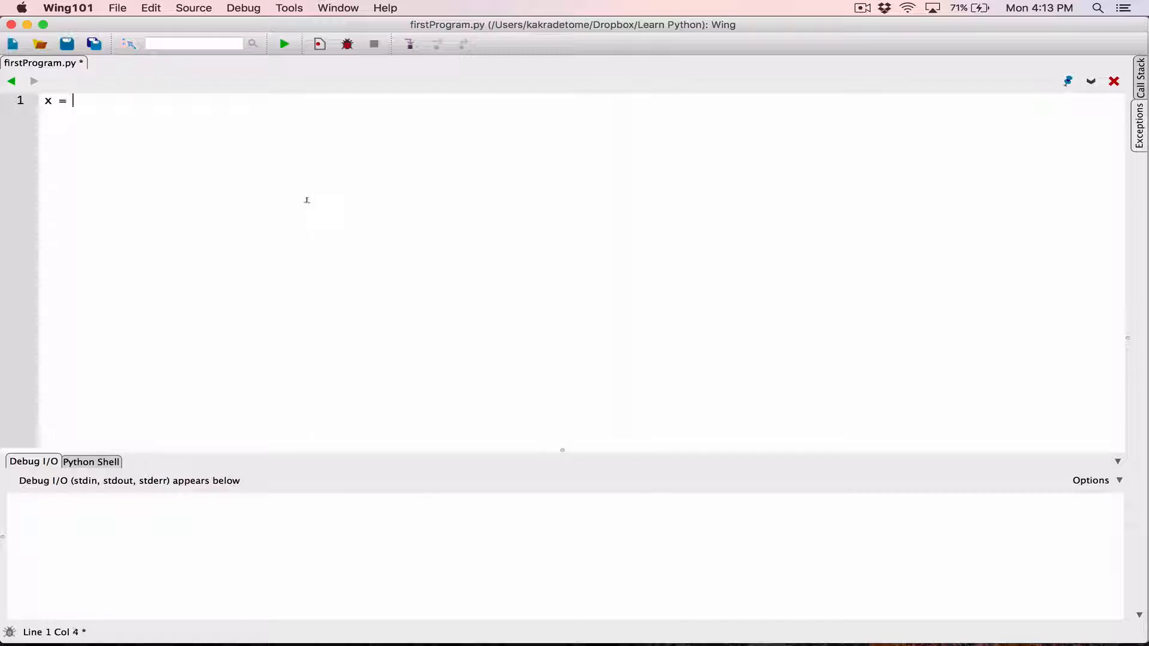
type("12")
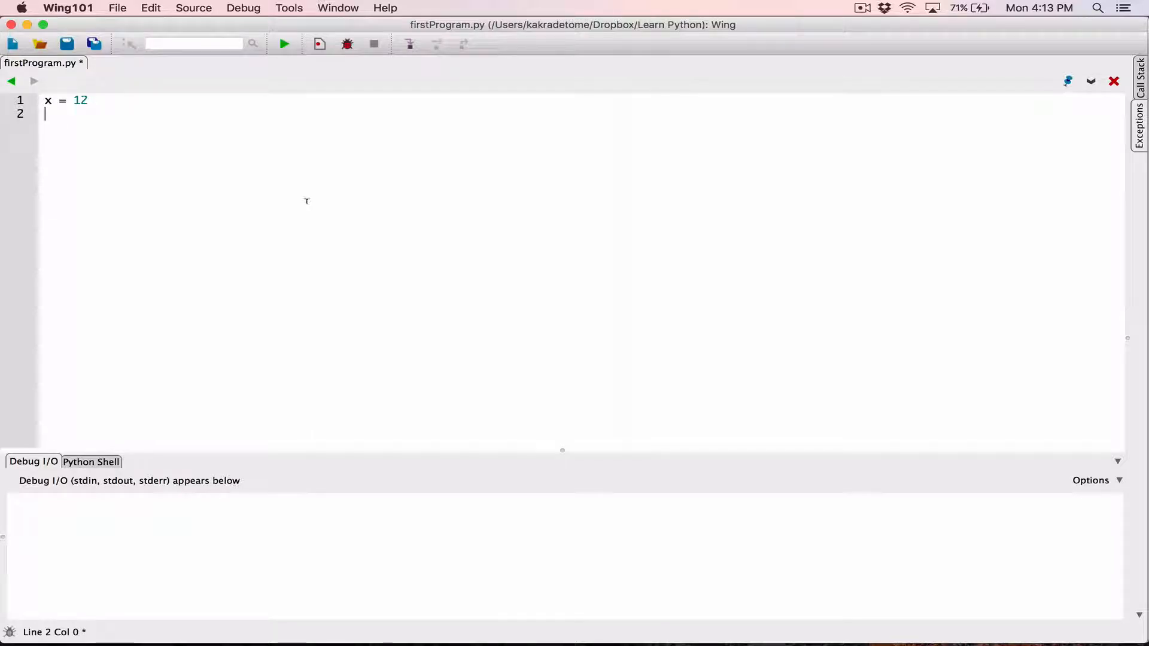
type("y15")
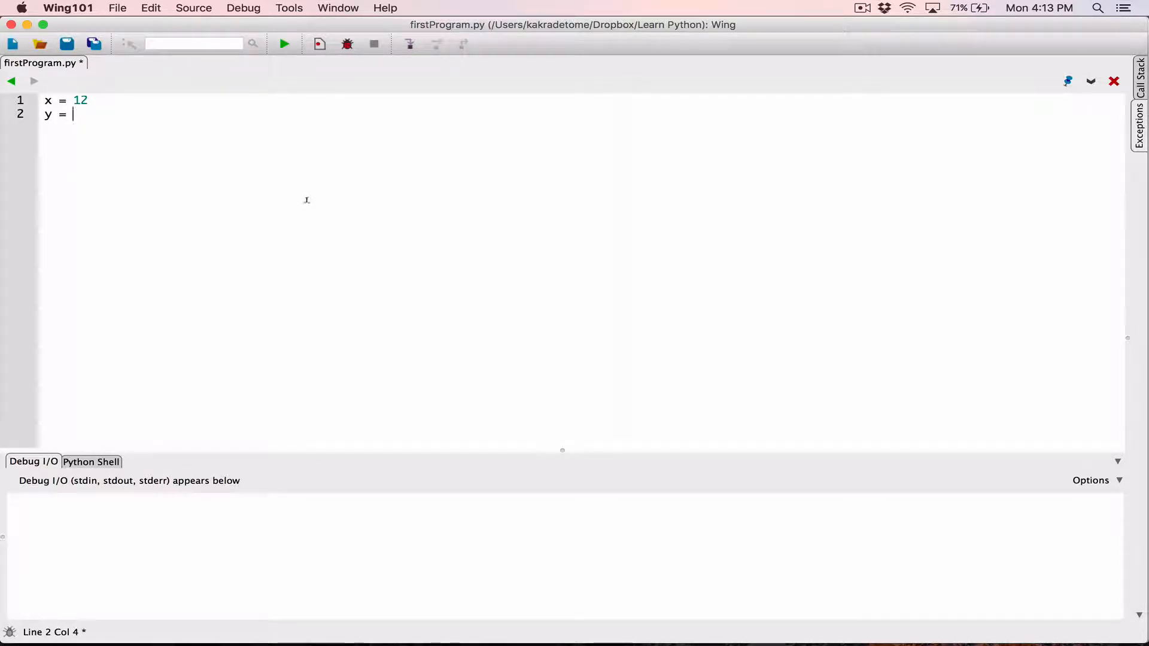
type("15")
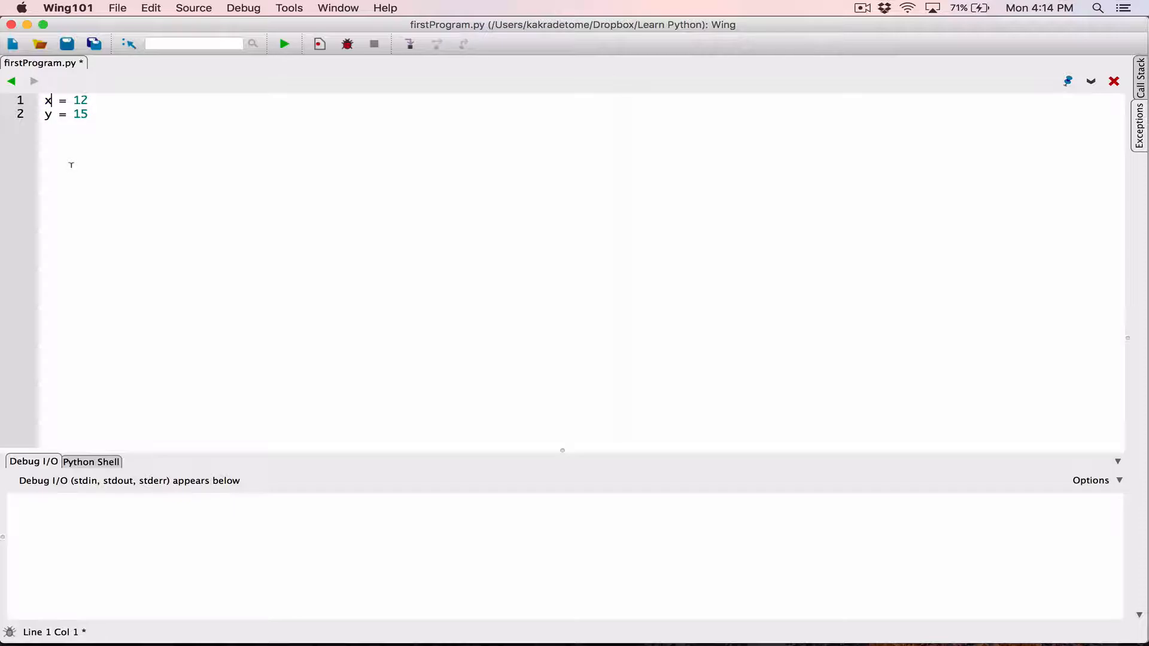
Rename variable x to numberofbooks, keeping its value 12.
double_click(47, 101)
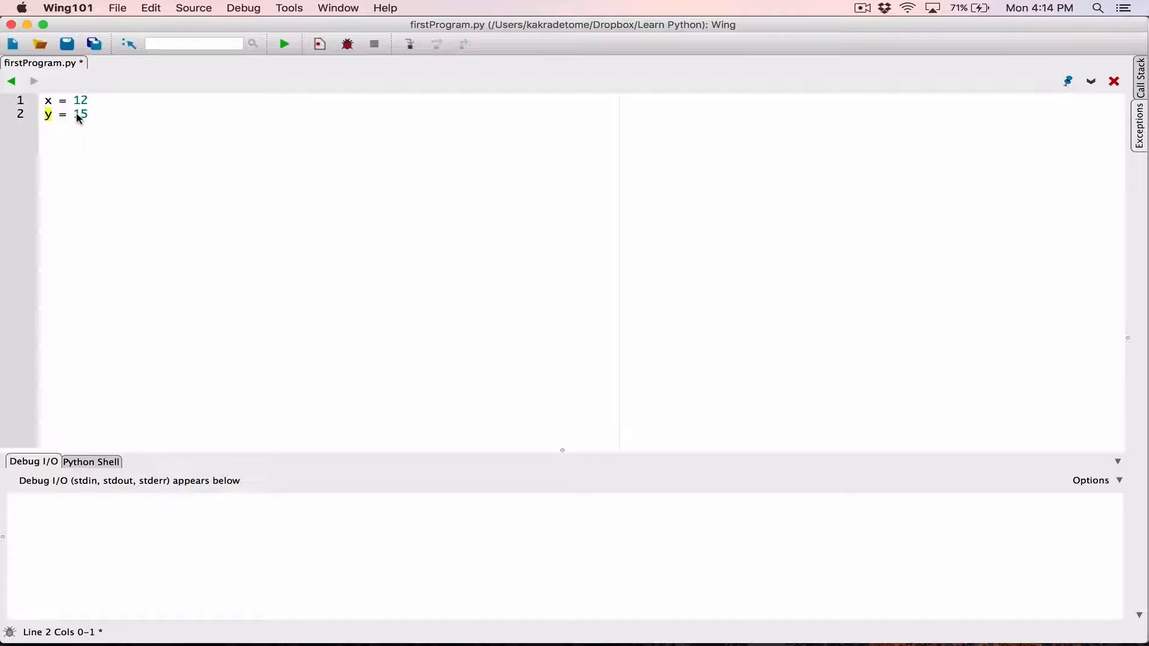
left_click(49, 101)
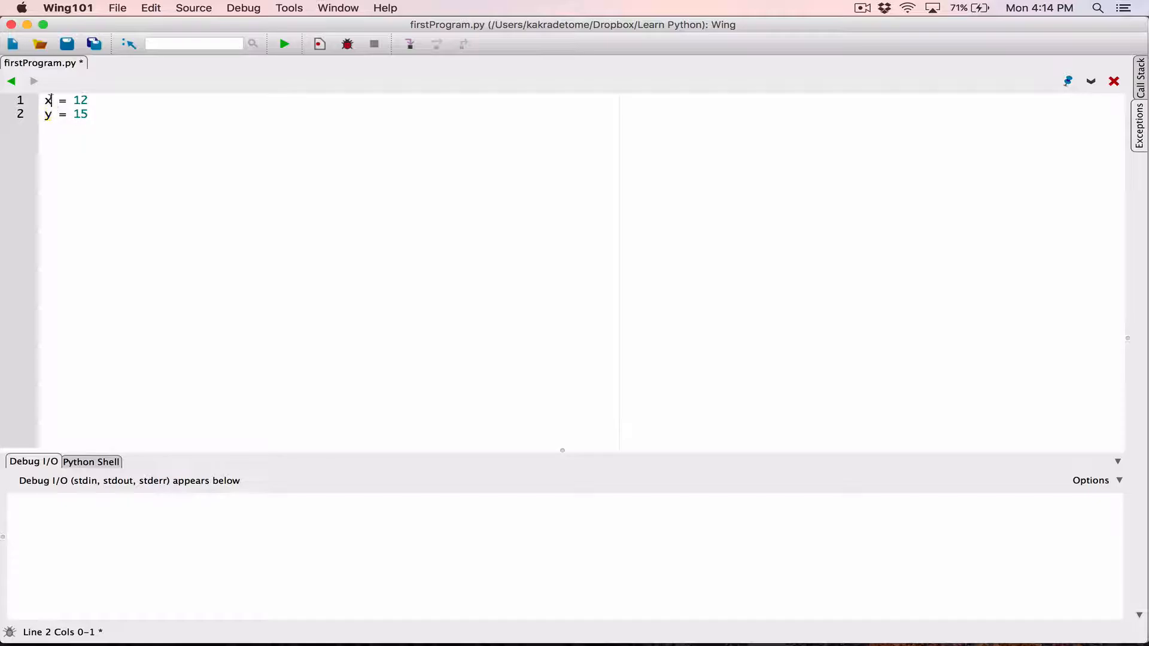
type("number")
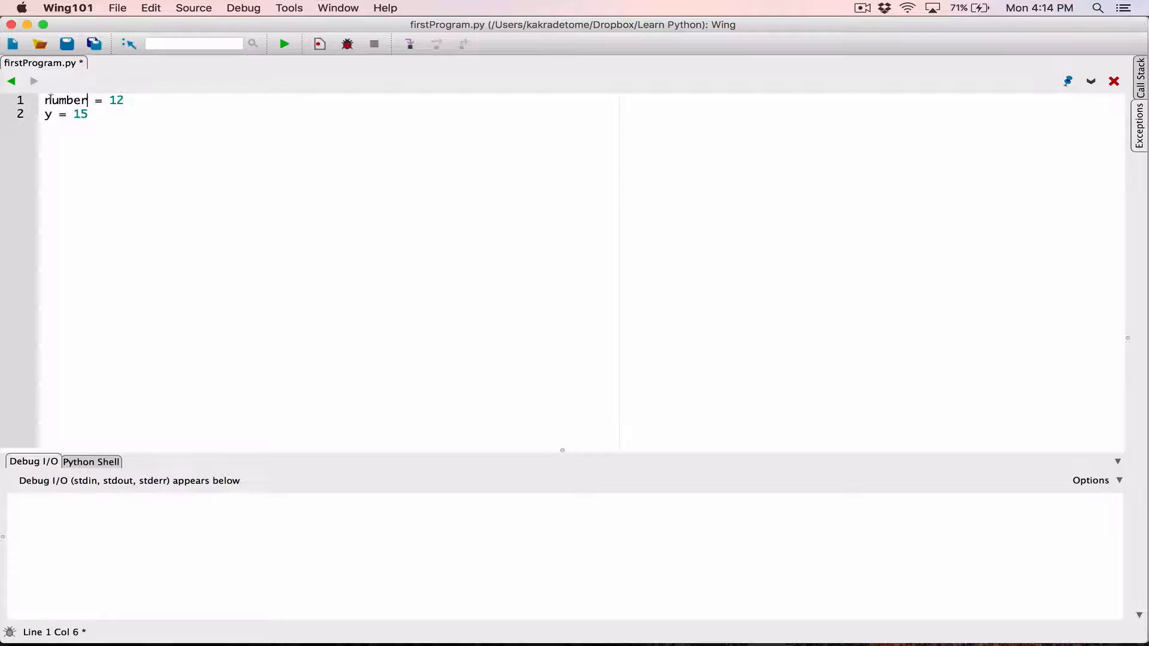
type("ofbooks")
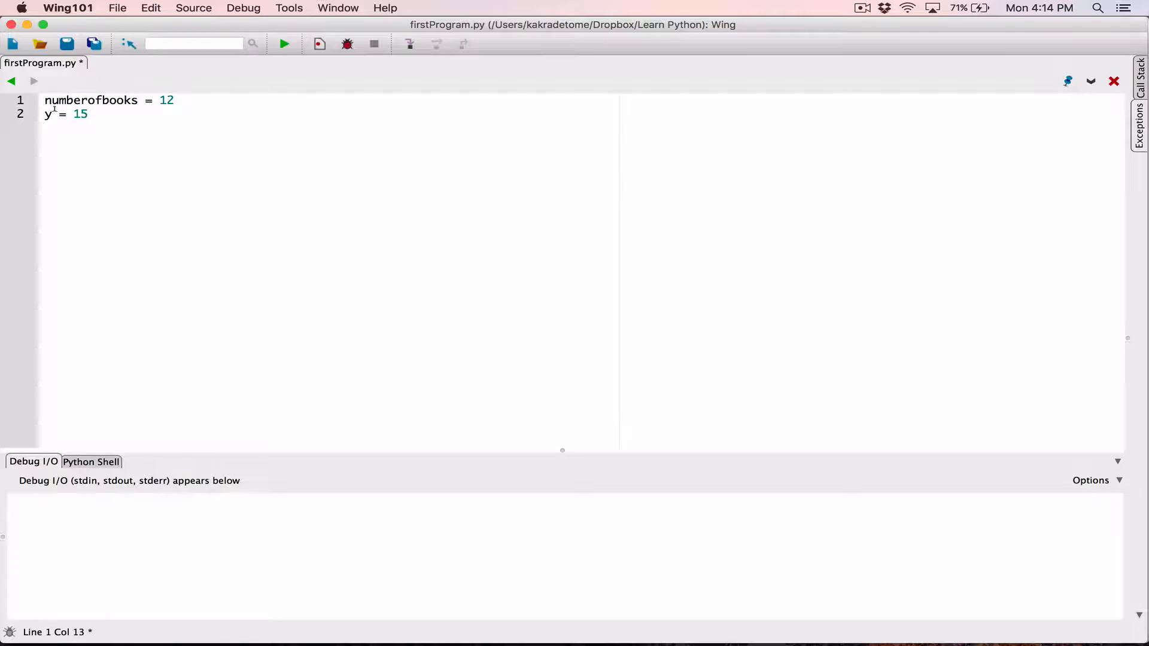
Replace variable y with the name numberoforanges on line 2.
key("Backspace")
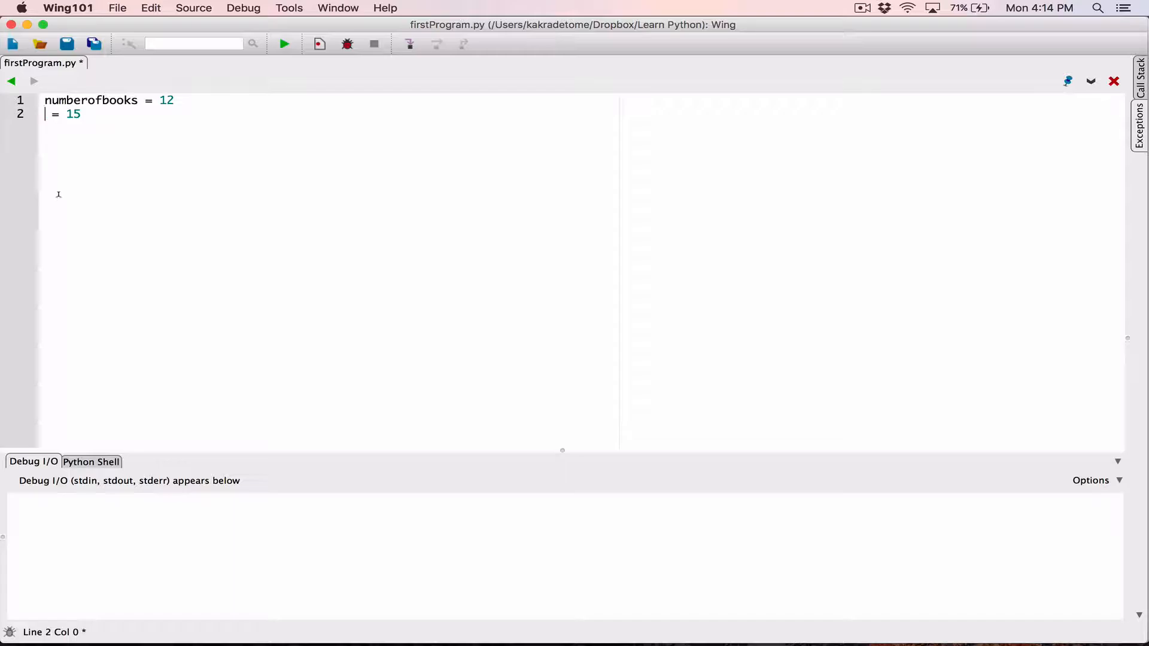
type("age")
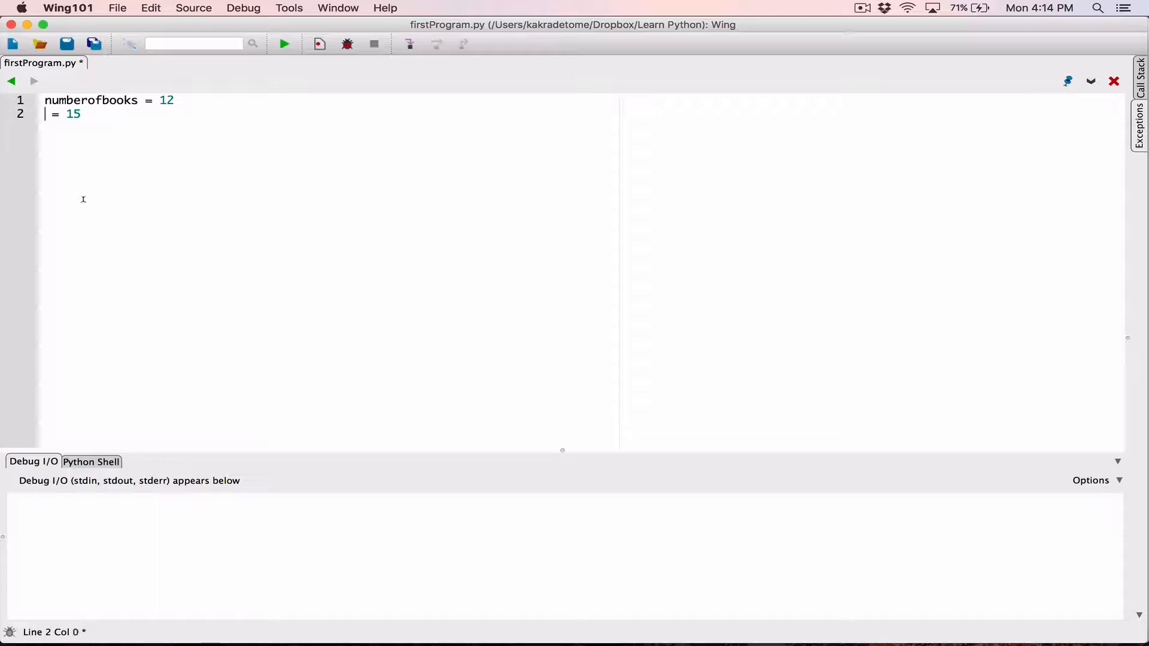
type("nu")
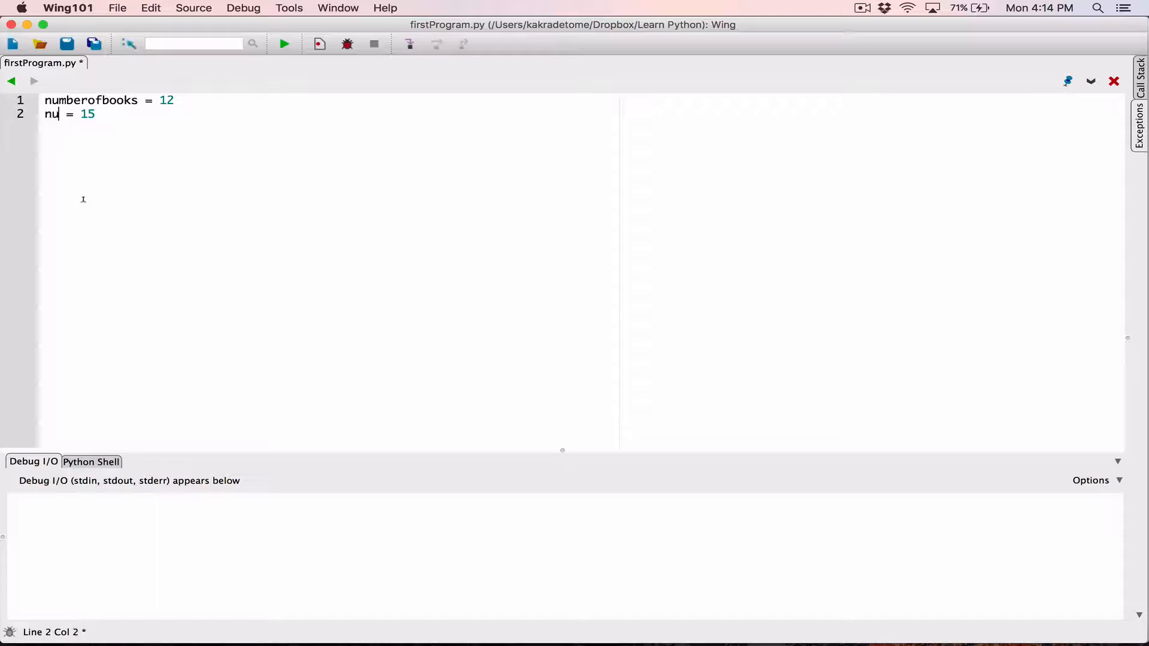
type("mberofora")
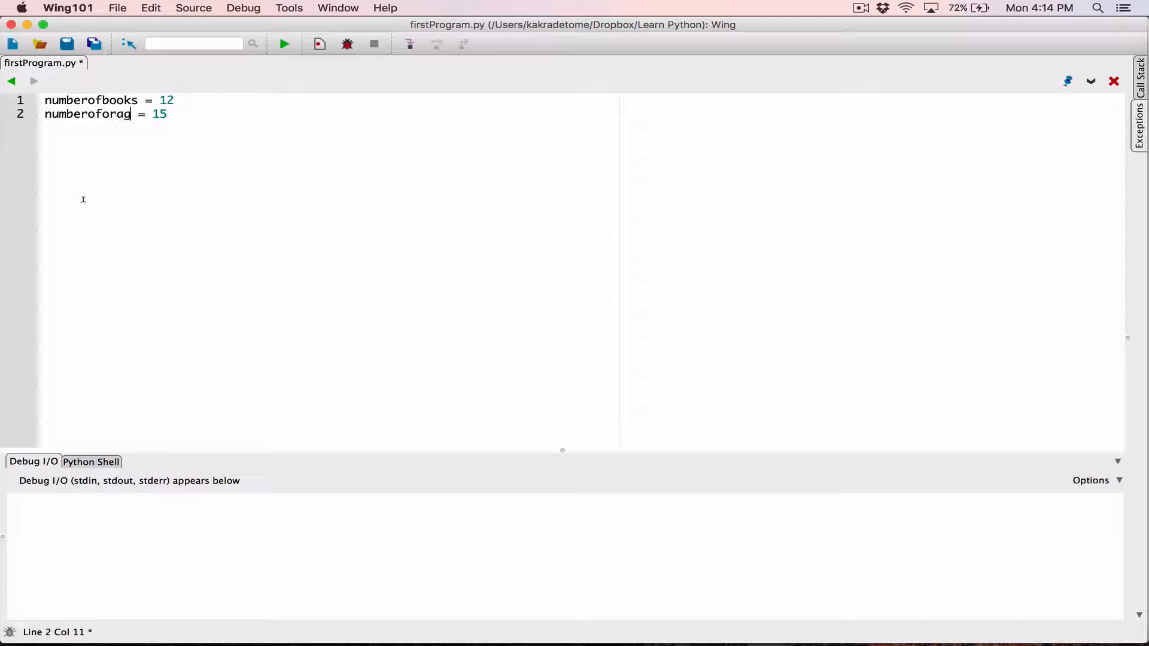
type("ge")
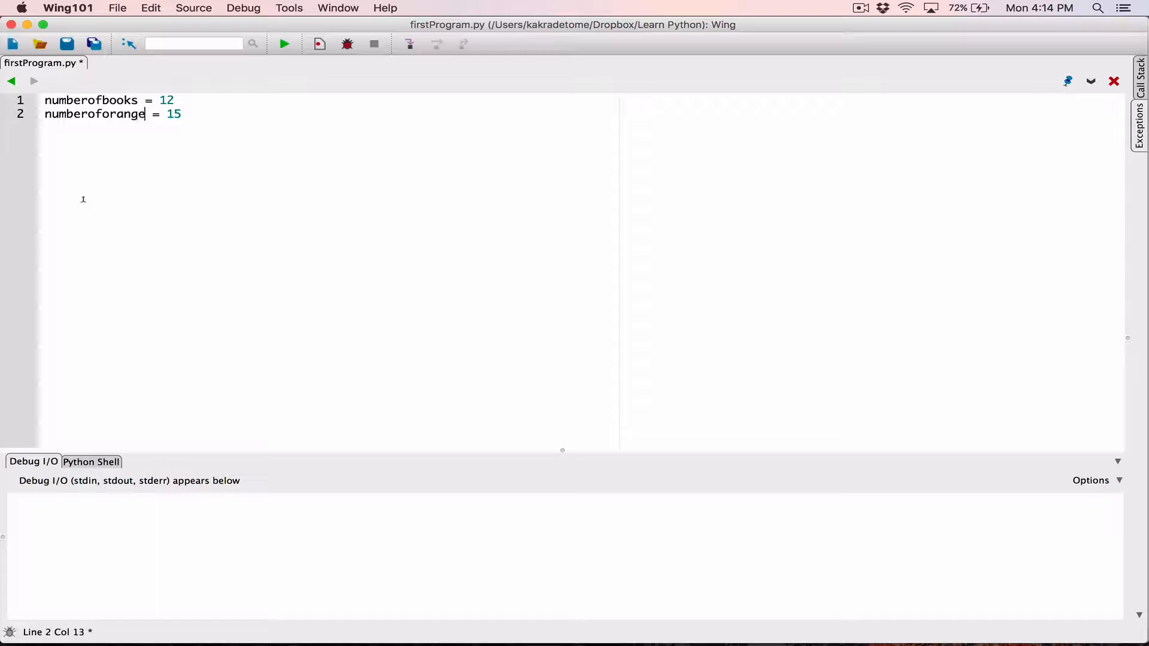
type("s")
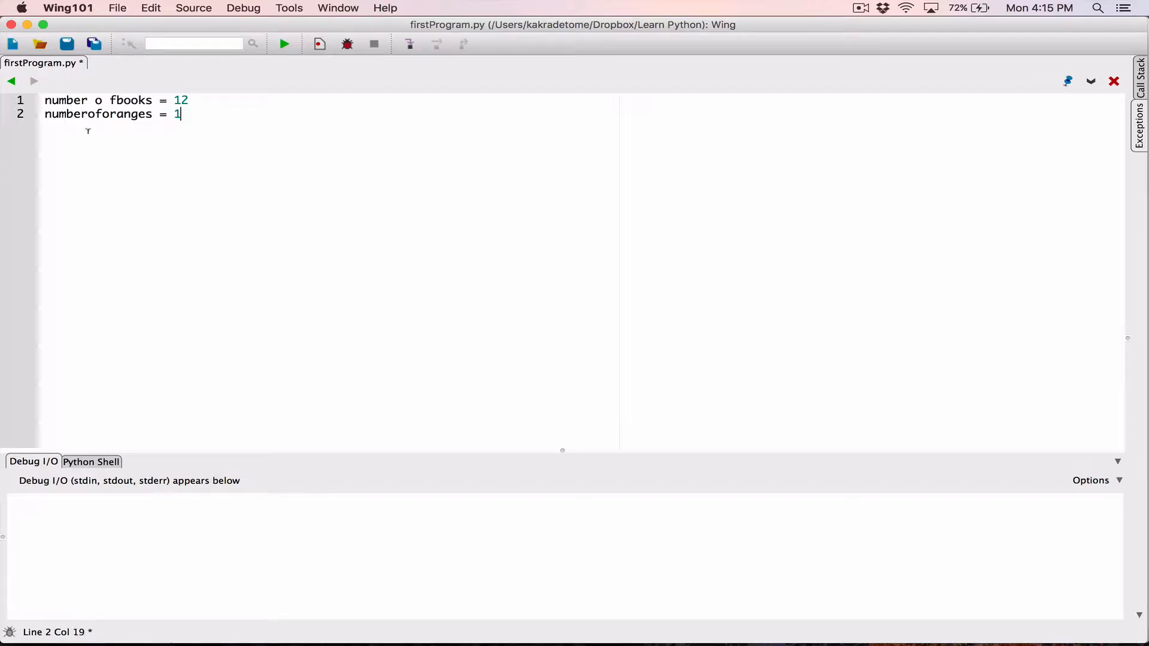
Add underscores so lines read 'number_of_books = 12' and 'number_of_oranges = 15'.
type("5")
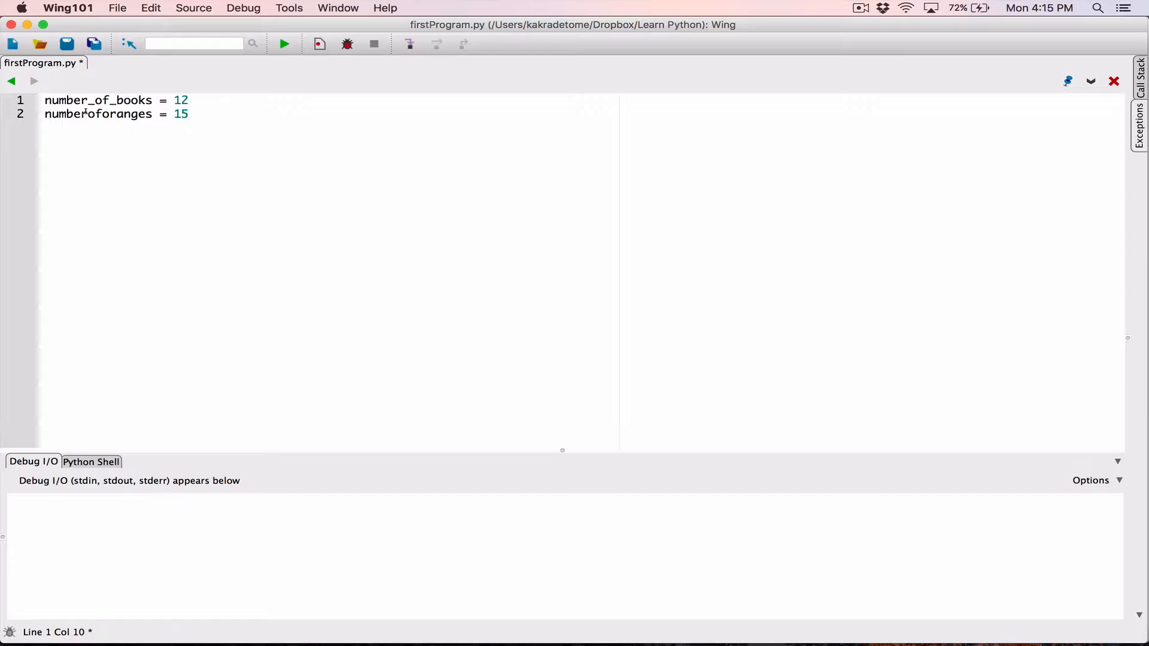
type("_of_")
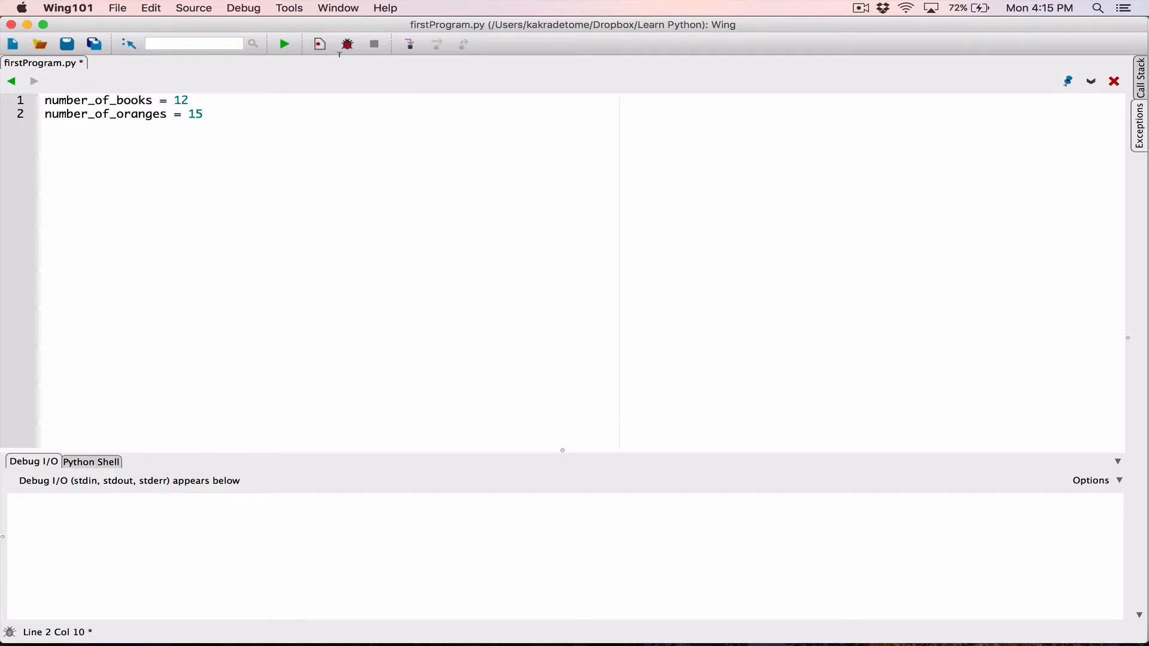
Save firstProgram.py and add print( number_of_books ), printing 12.
left_click(66, 44)
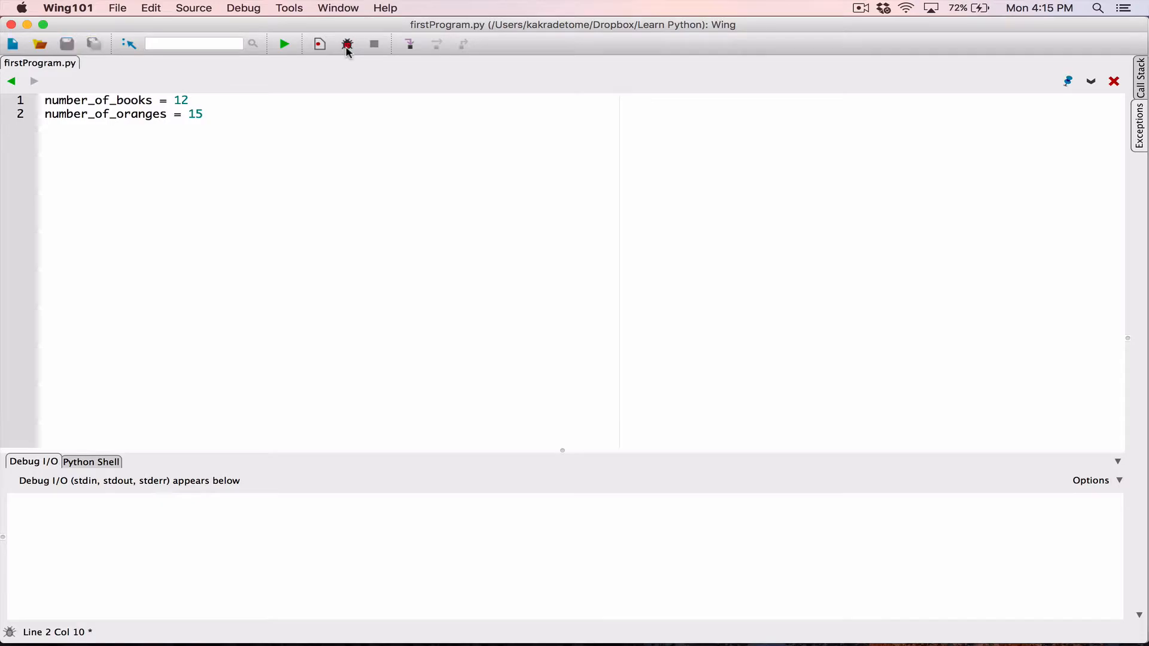
left_click(347, 43)
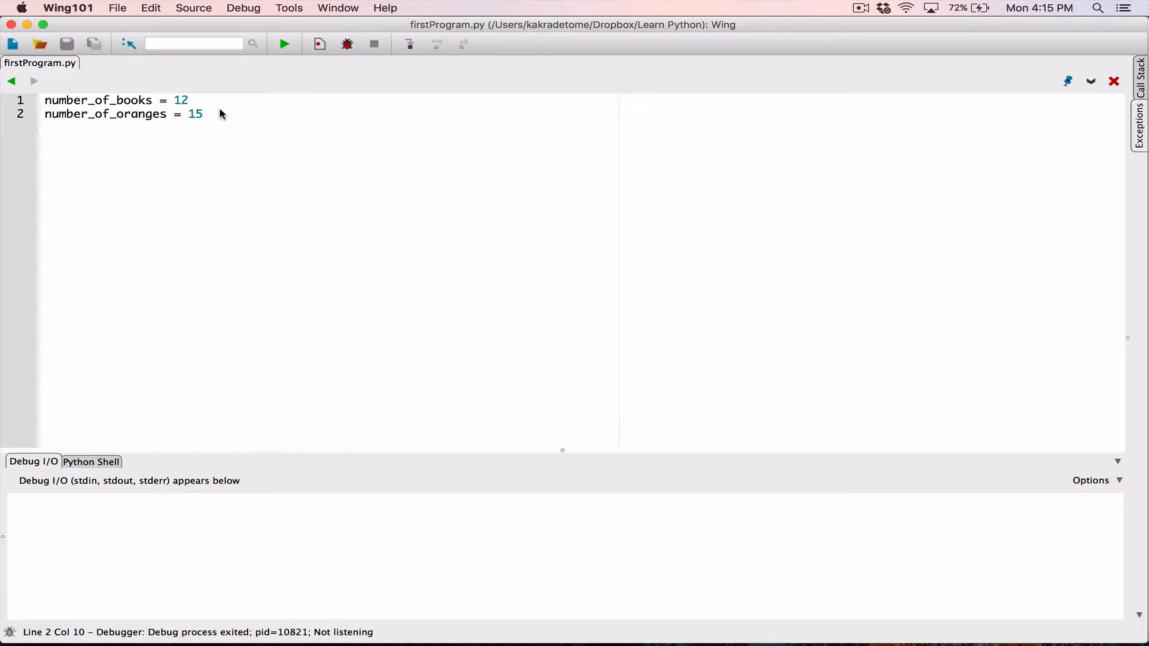
type("kpr")
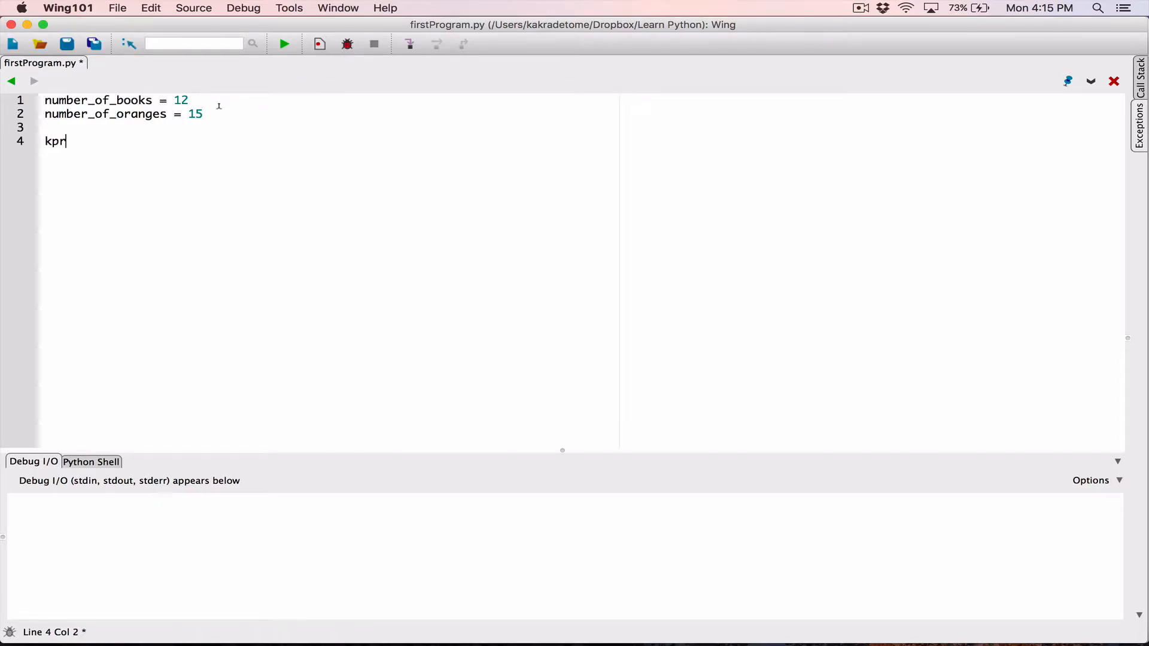
type("print()")
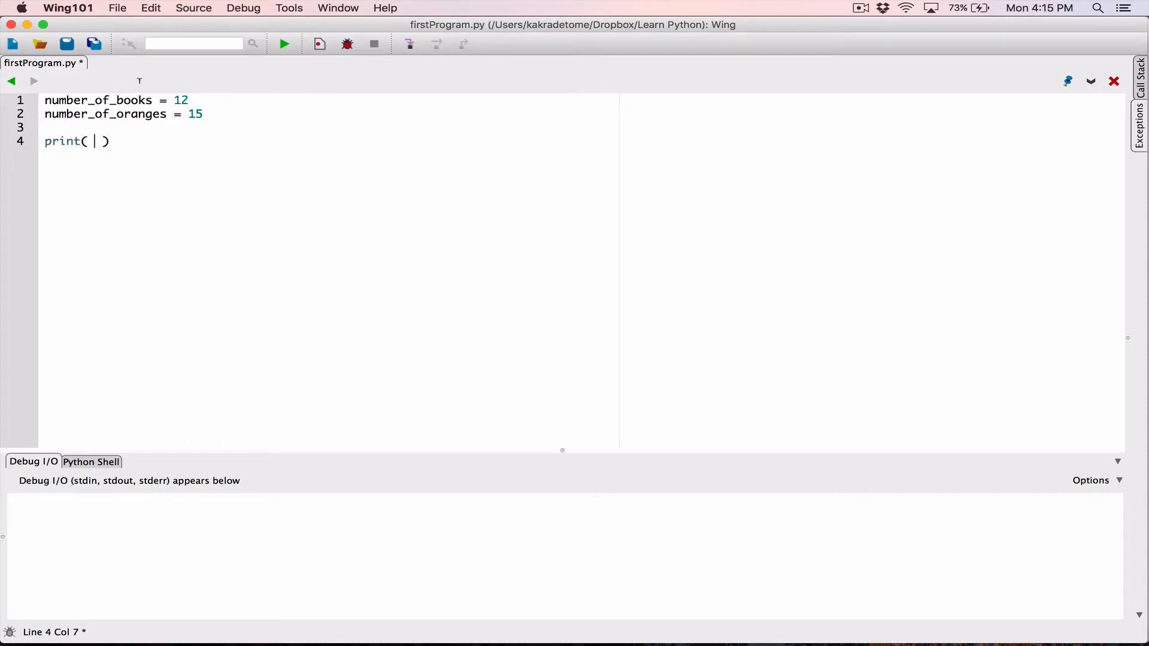
double_click(98, 100)
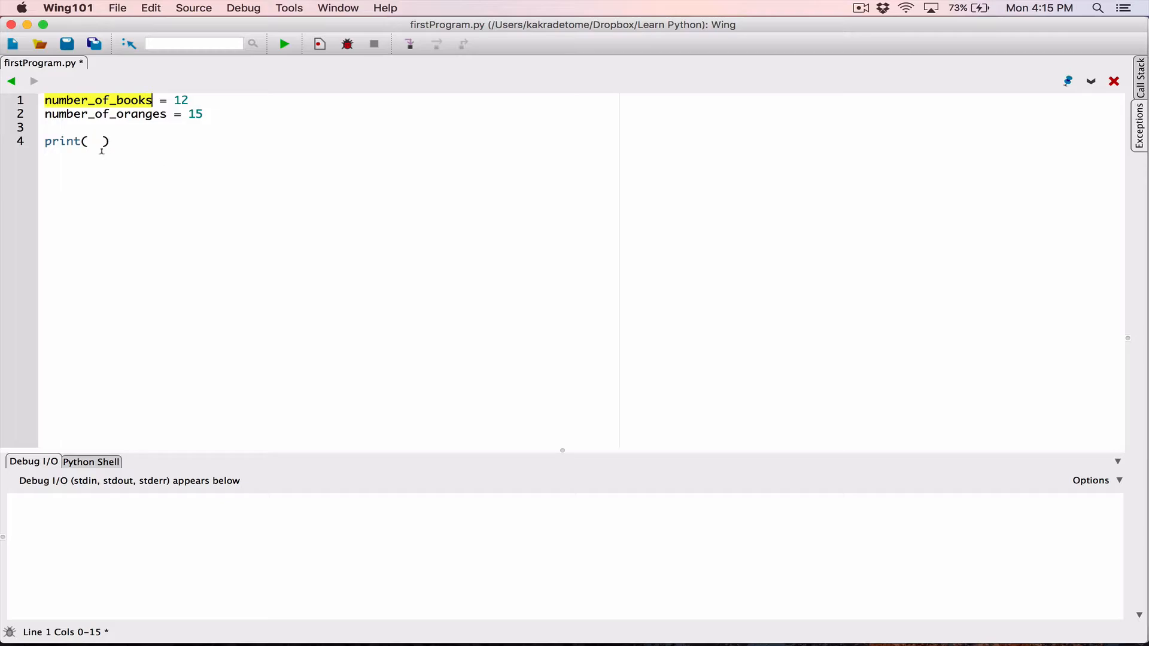
type("number_of_books")
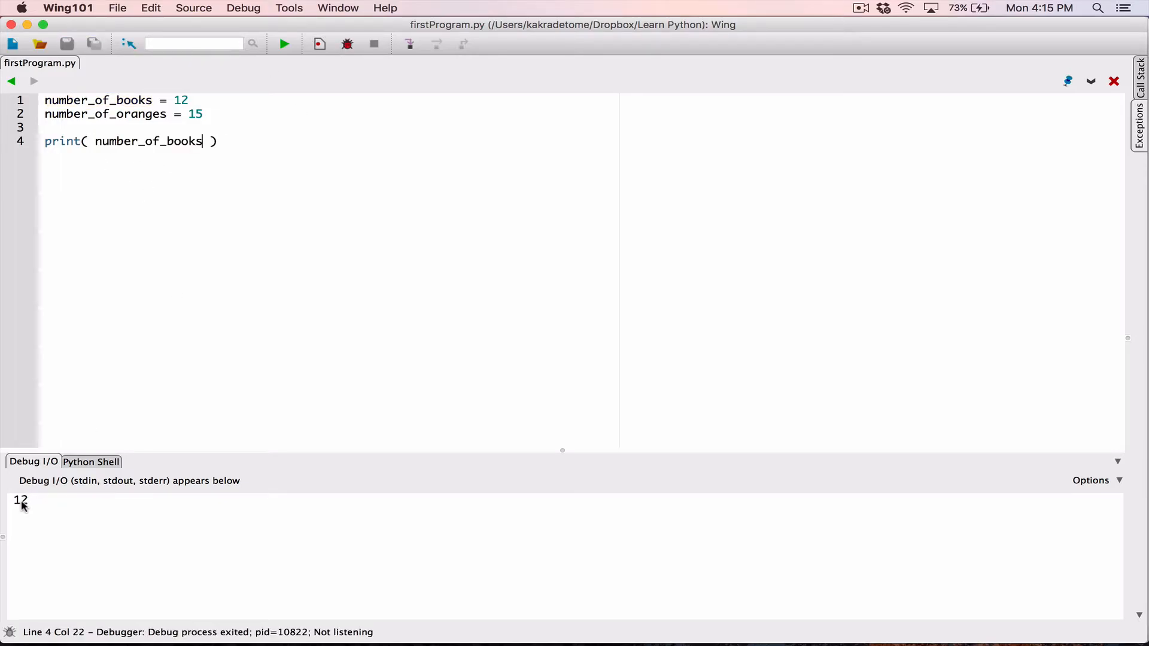
mouse_move(167, 141)
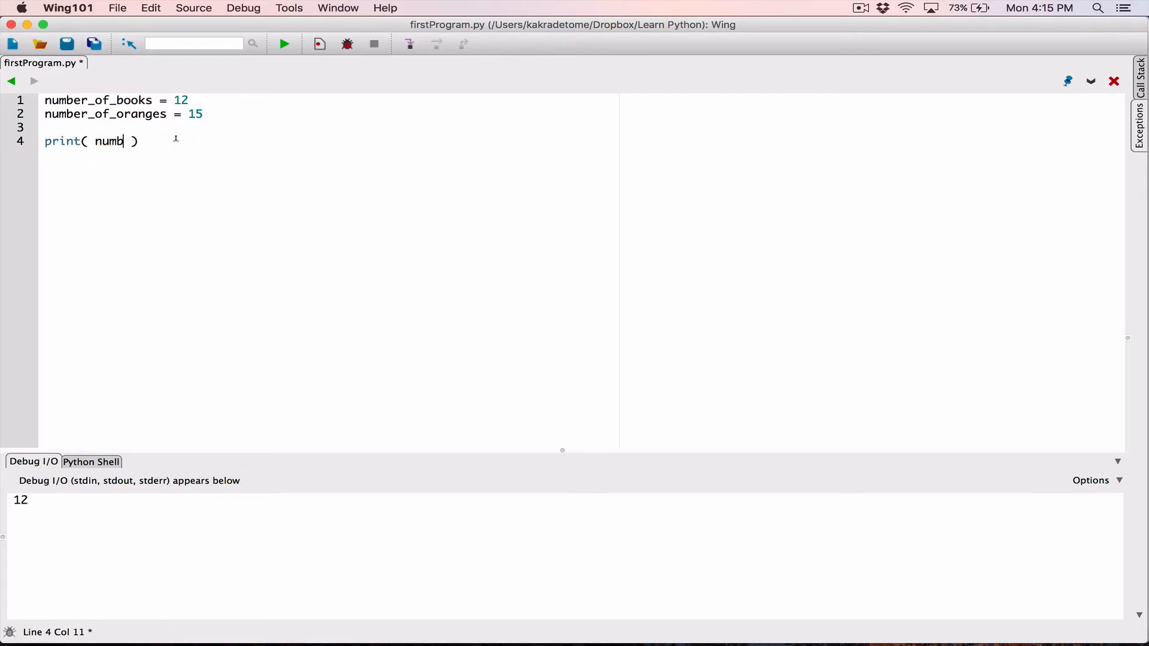
Change the print to number_of_oranges and debug-run, showing 15 in Debug I/O.
type("er_of_o")
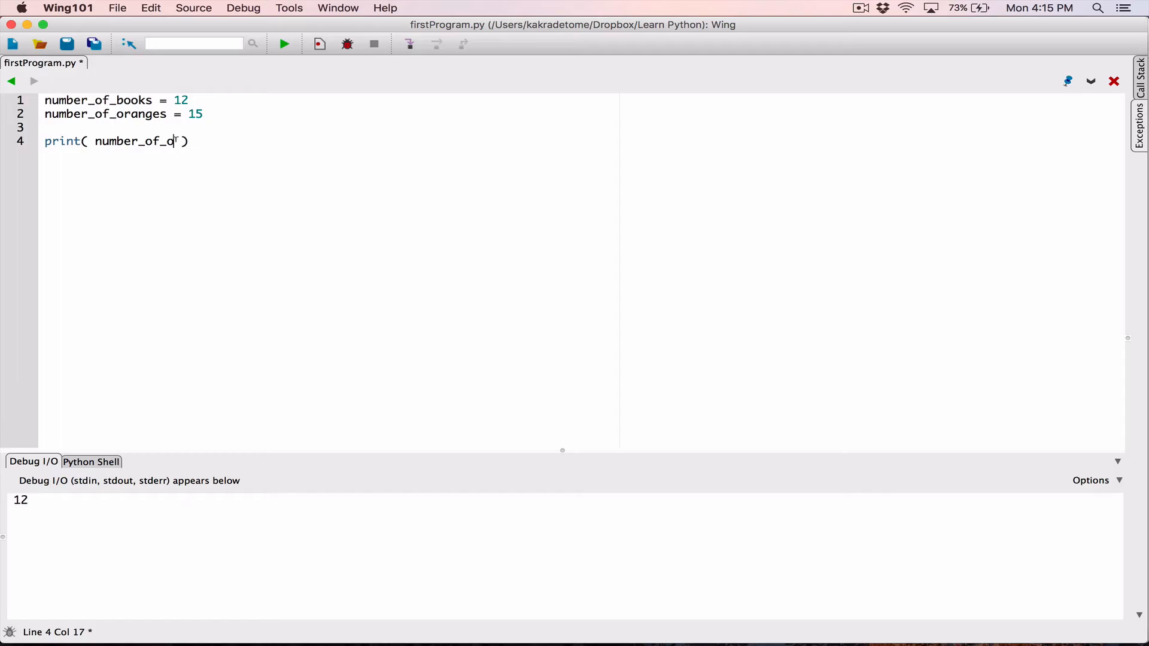
type("ranges")
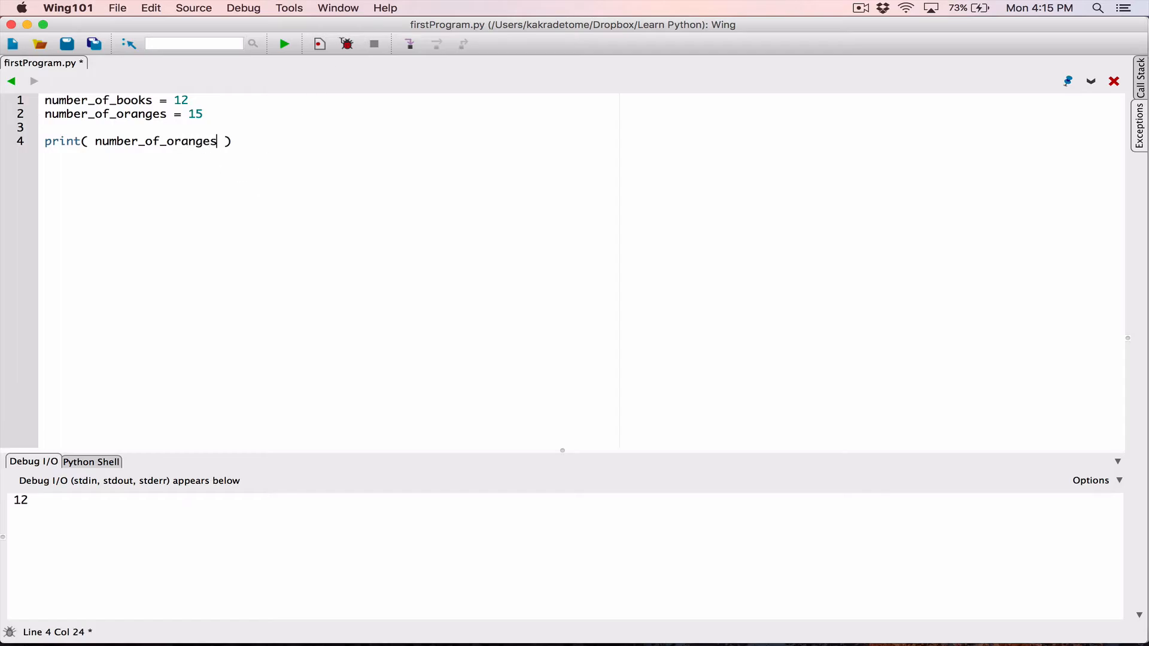
left_click(284, 44)
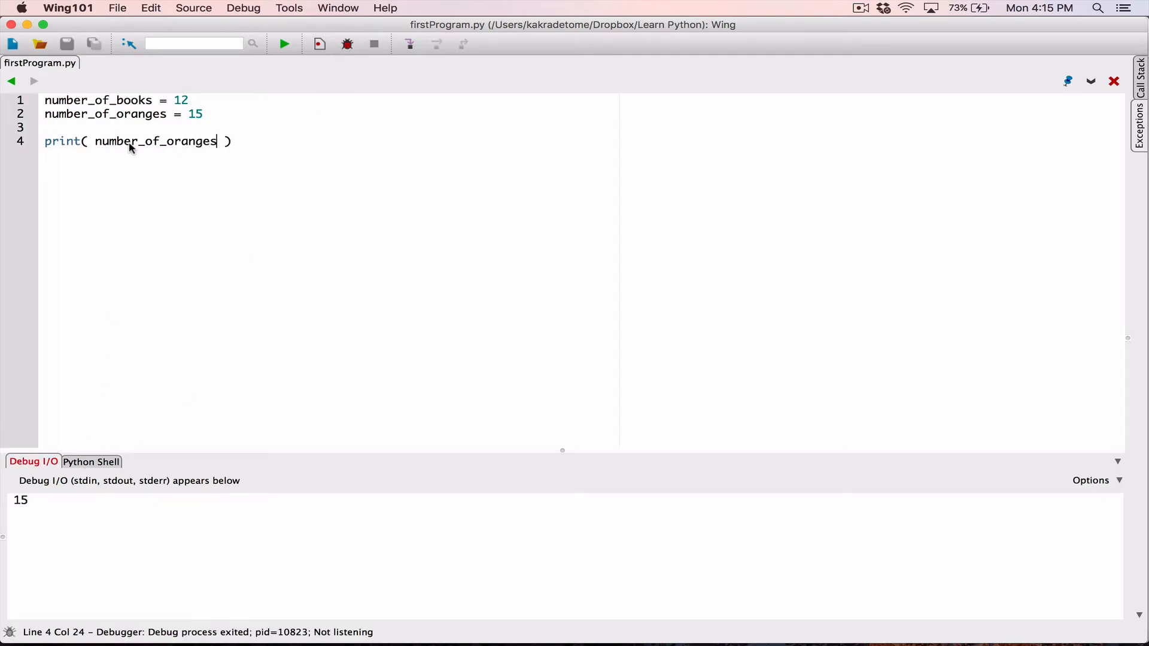